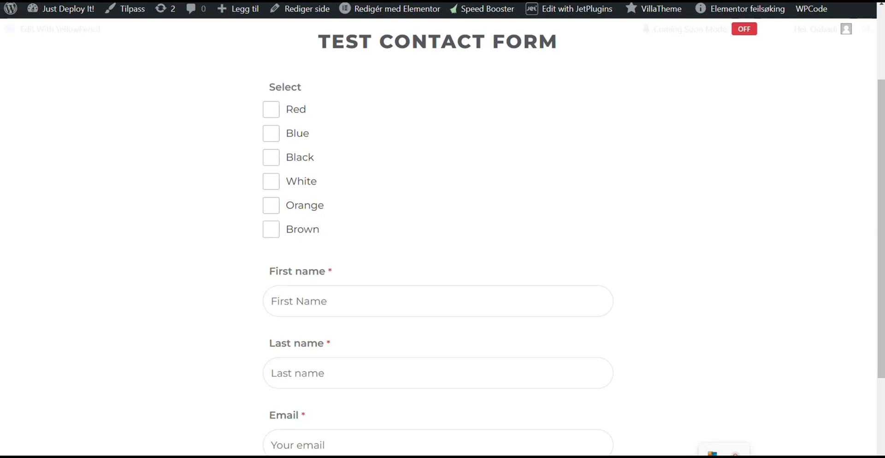
{"action": "mouse_move", "coordinate": [863, 145]}
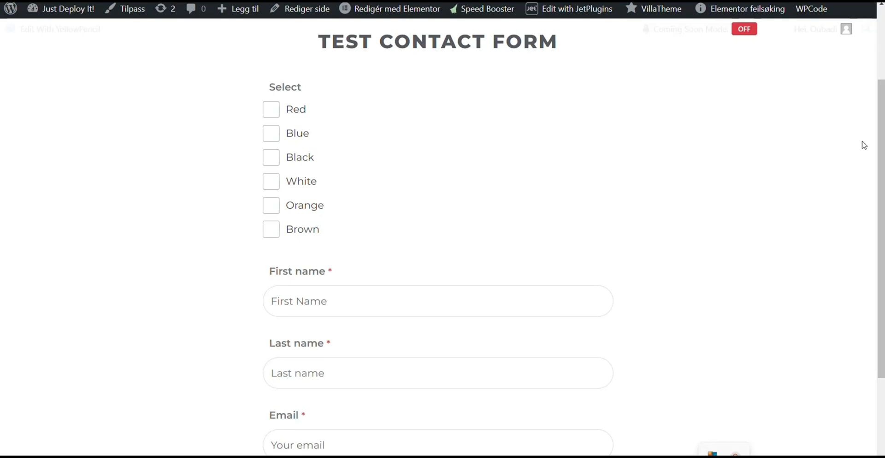
{"action": "mouse_move", "coordinate": [243, 131]}
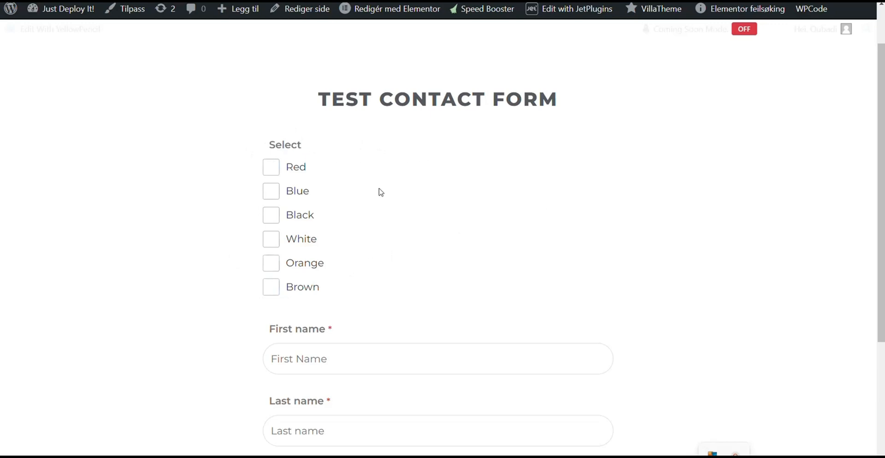
{"action": "mouse_move", "coordinate": [271, 284]}
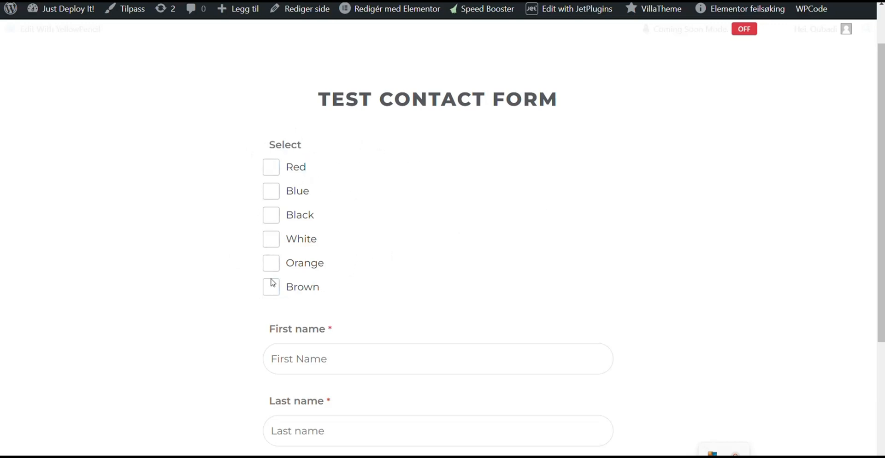
{"action": "mouse_move", "coordinate": [376, 172]}
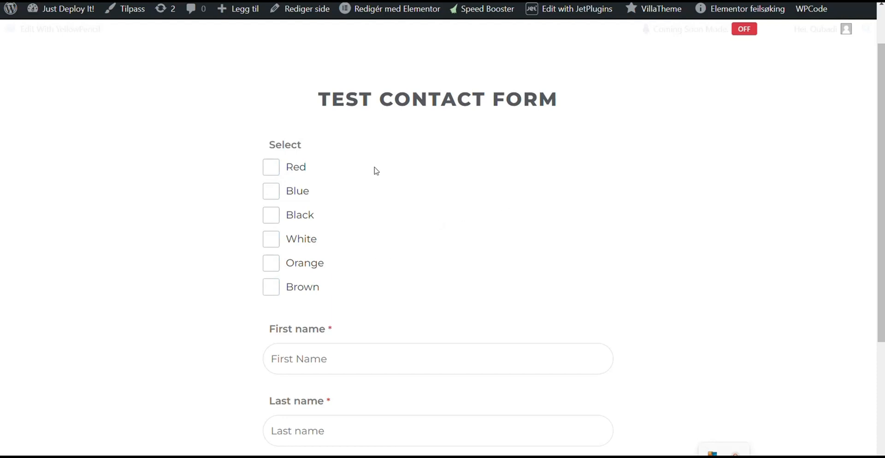
{"action": "mouse_move", "coordinate": [363, 136]}
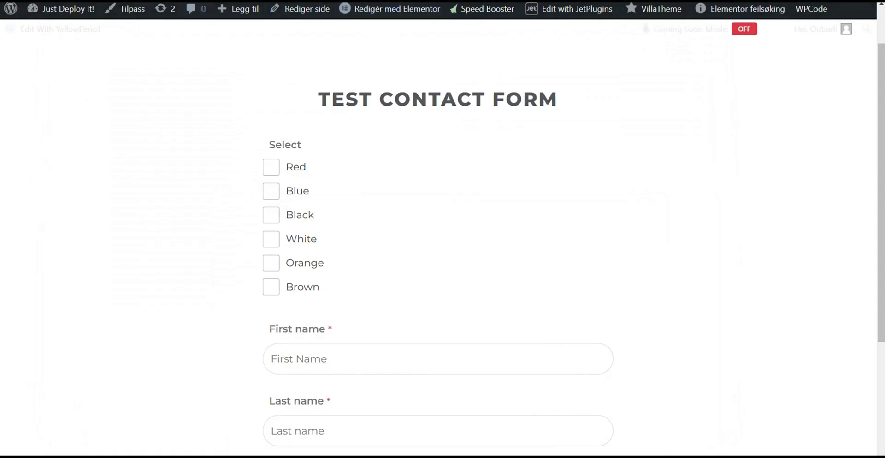
- Create a new blank custom code snippet in WPCode from All Snippets
{"action": "left_click", "coordinate": [812, 9]}
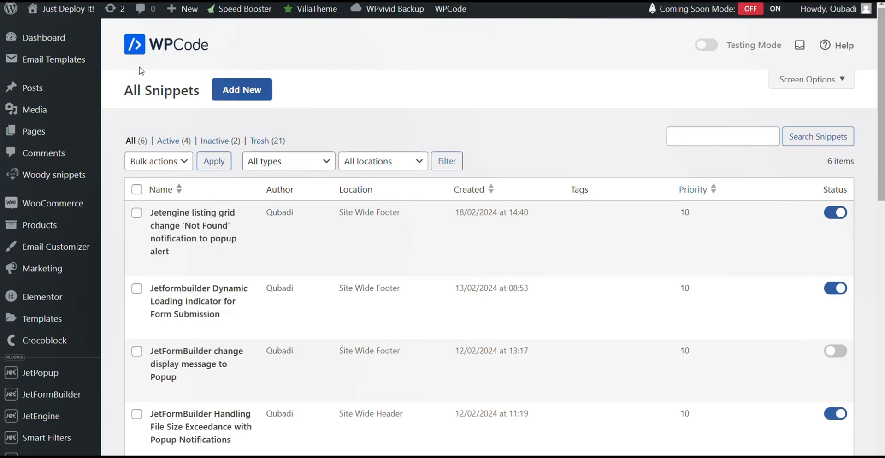
{"action": "mouse_move", "coordinate": [156, 55]}
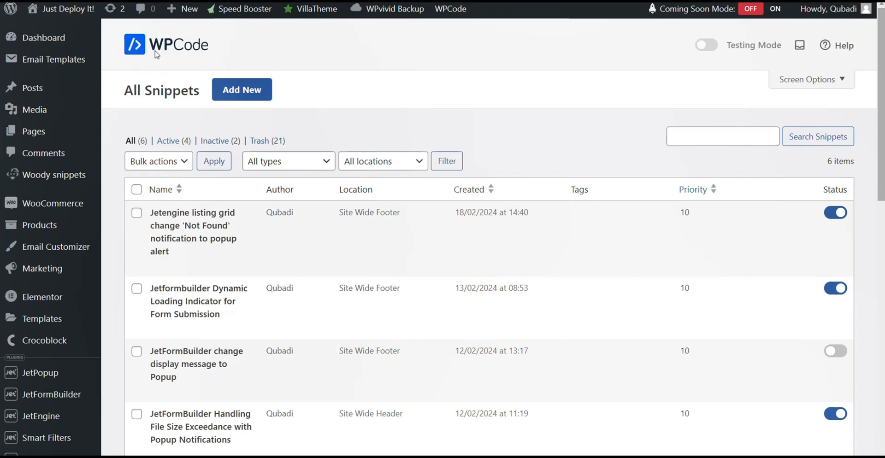
{"action": "mouse_move", "coordinate": [160, 55]}
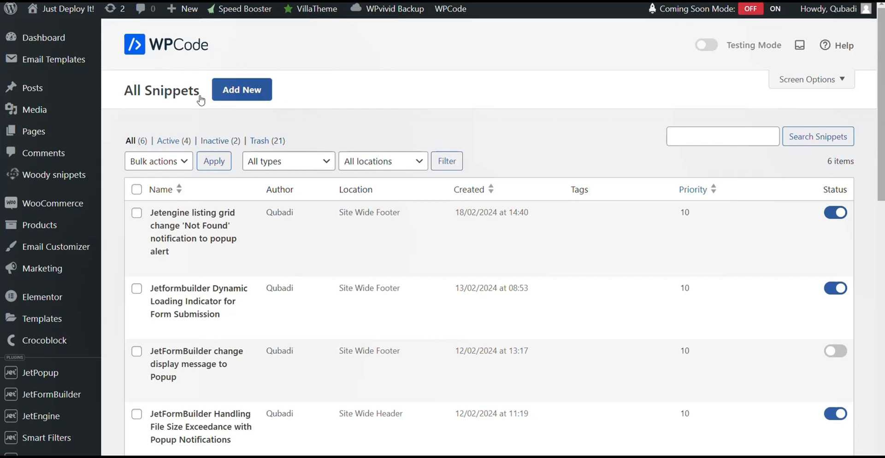
{"action": "left_click", "coordinate": [242, 90]}
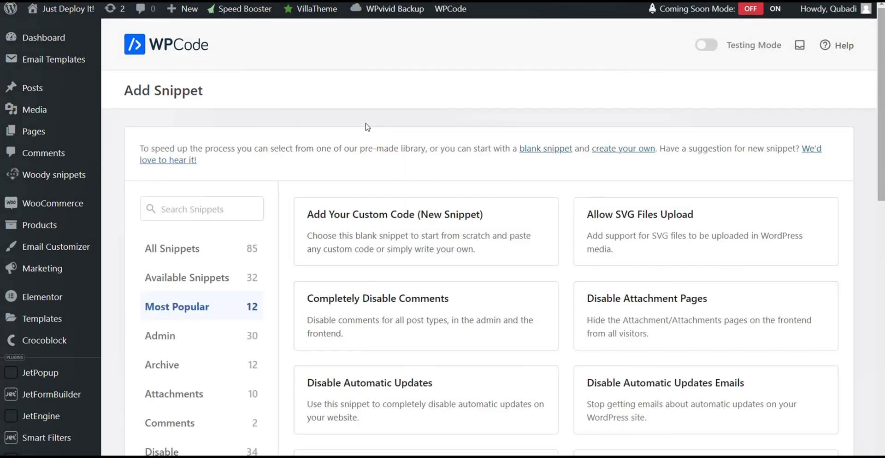
{"action": "mouse_move", "coordinate": [425, 239]}
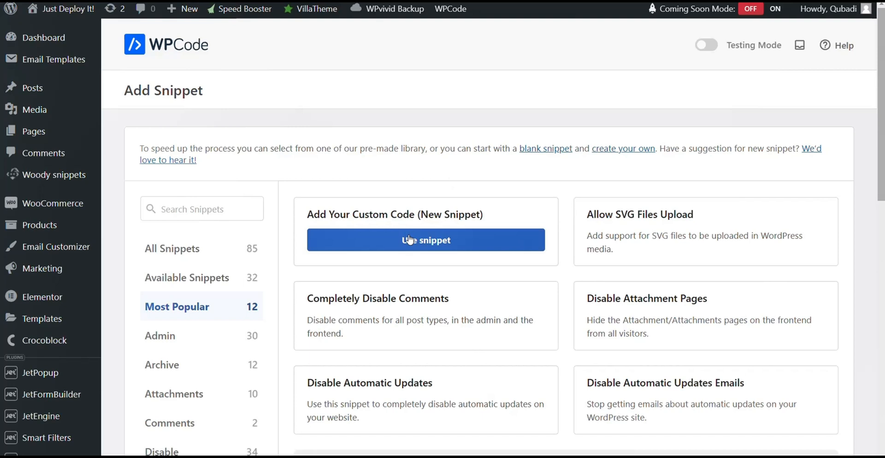
{"action": "mouse_move", "coordinate": [531, 201]}
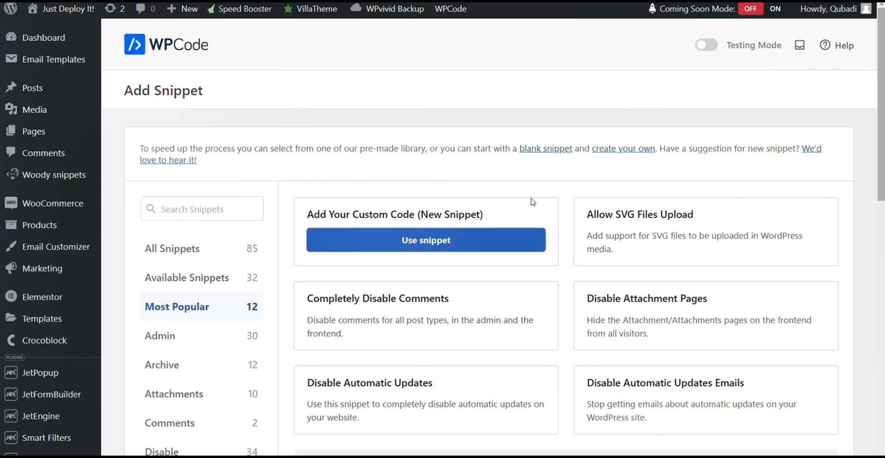
{"action": "left_click", "coordinate": [426, 239]}
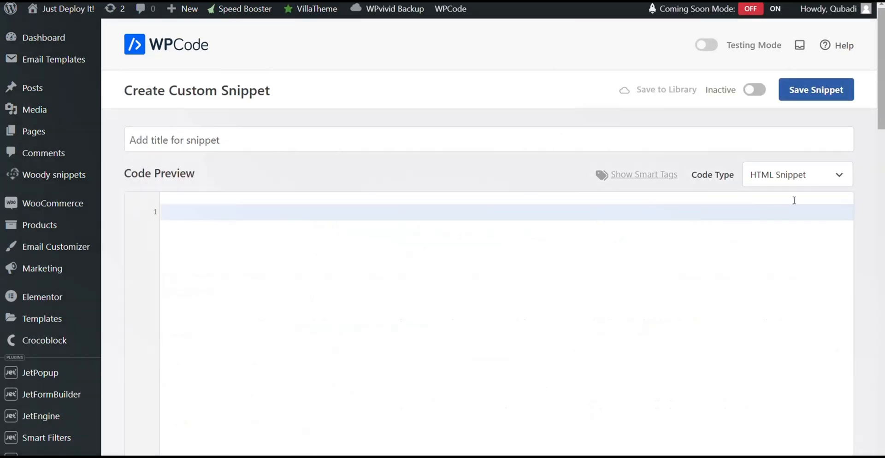
- Paste the checkbox-dropdown code and title the snippet 'Jetformbuilder checkbox dropdown'
{"action": "left_click", "coordinate": [796, 174]}
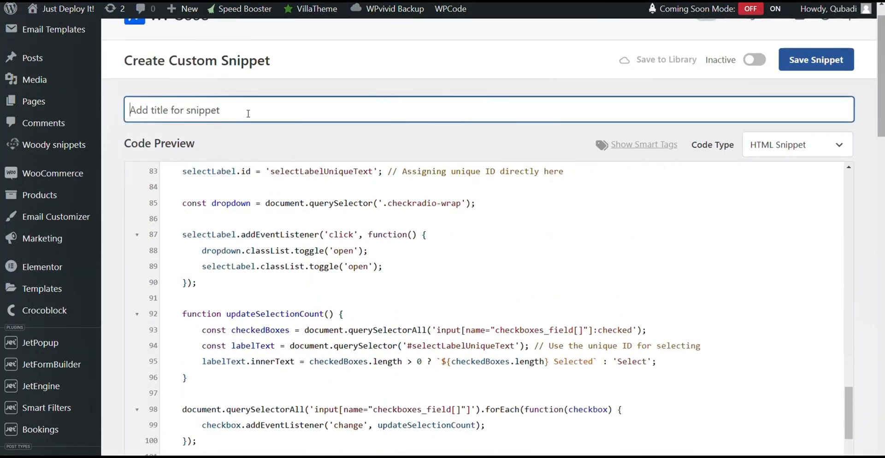
{"action": "type", "text": "Jetformbuilder checkbox"}
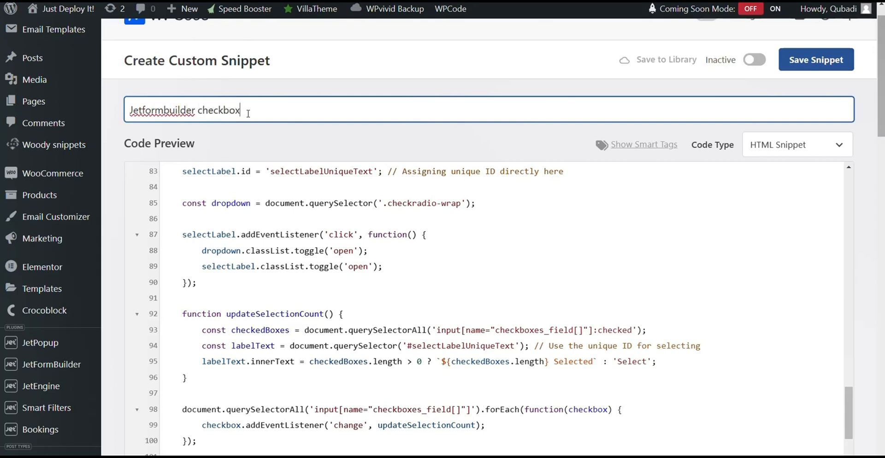
{"action": "type", "text": "dropdown"}
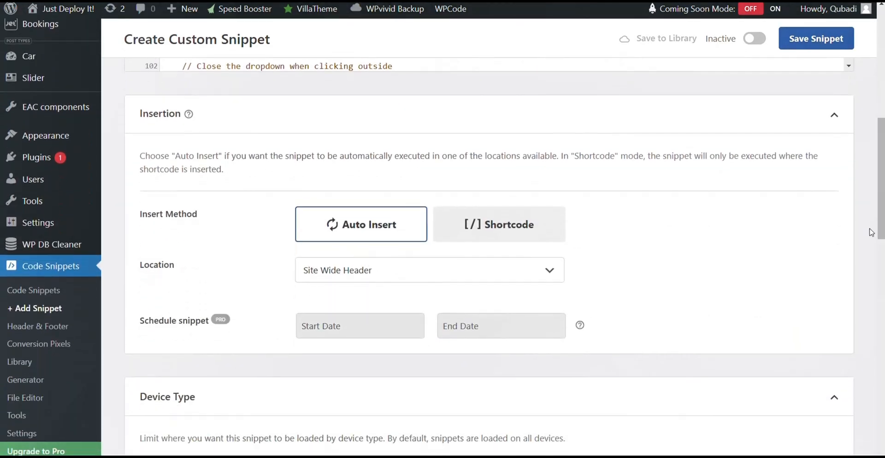
- Set the insertion location to site-wide footer, then activate and save the snippet
{"action": "left_click", "coordinate": [428, 270]}
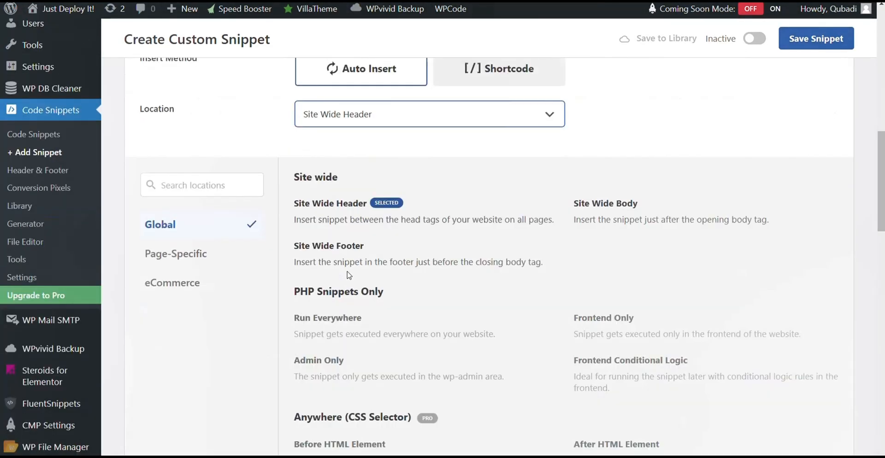
{"action": "scroll", "scroll_direction": "down", "scroll_amount": 3}
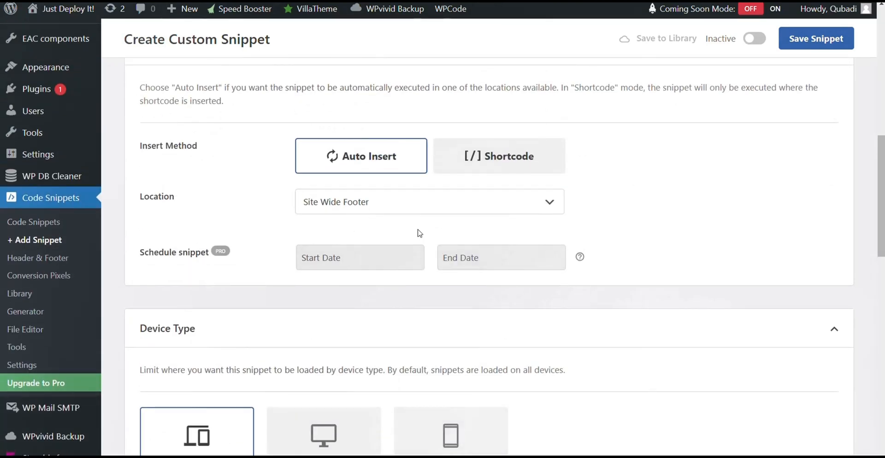
{"action": "scroll", "scroll_direction": "down", "scroll_amount": 3}
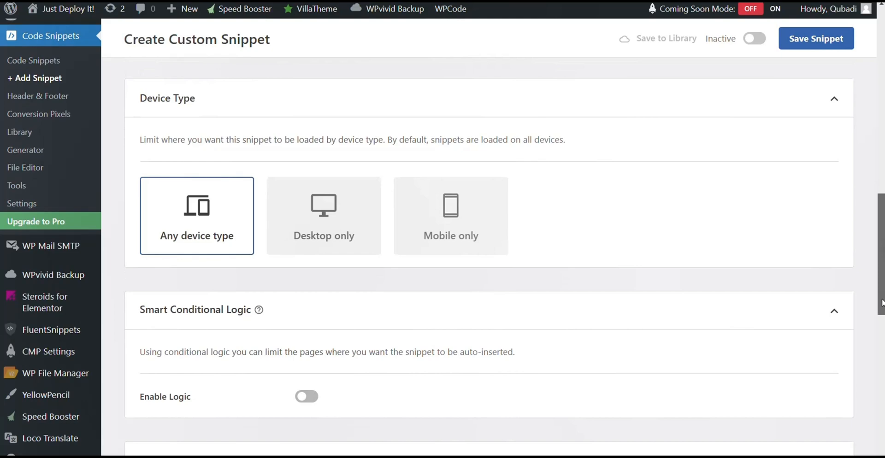
{"action": "scroll", "scroll_direction": "down", "scroll_amount": 3}
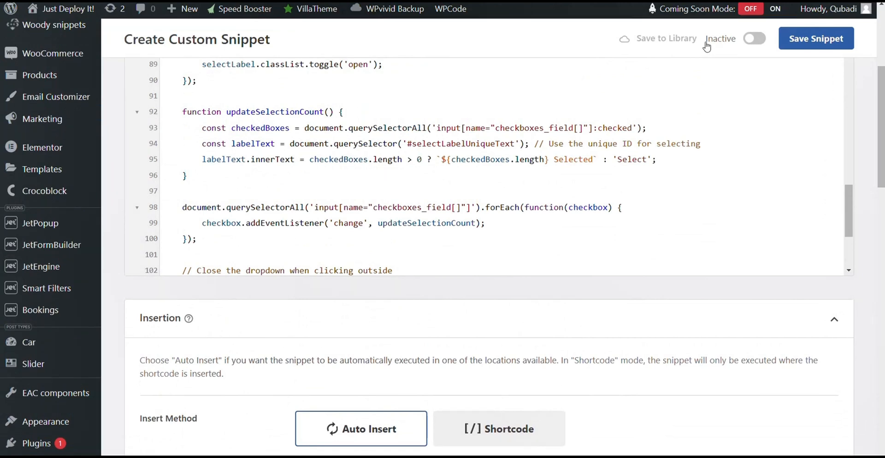
{"action": "left_click", "coordinate": [755, 38]}
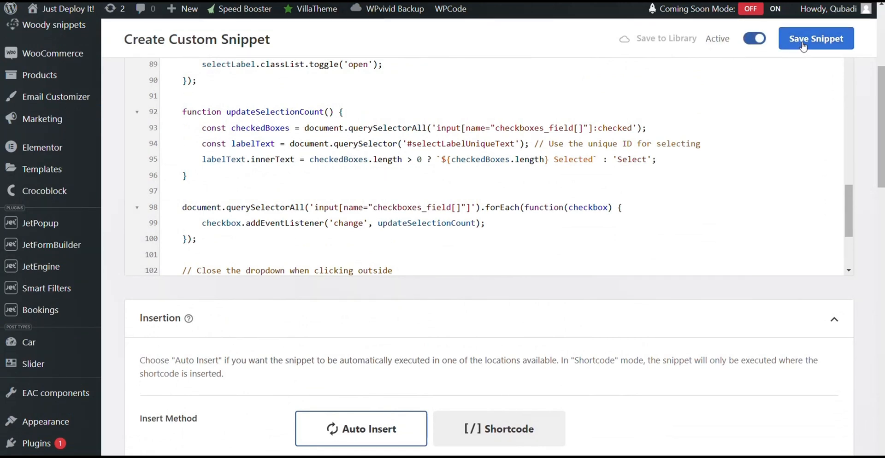
{"action": "left_click", "coordinate": [815, 38]}
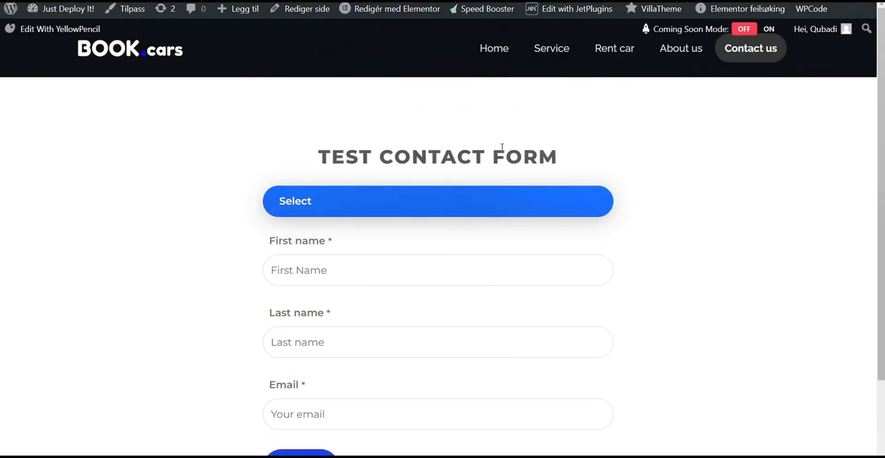
{"action": "mouse_move", "coordinate": [347, 200]}
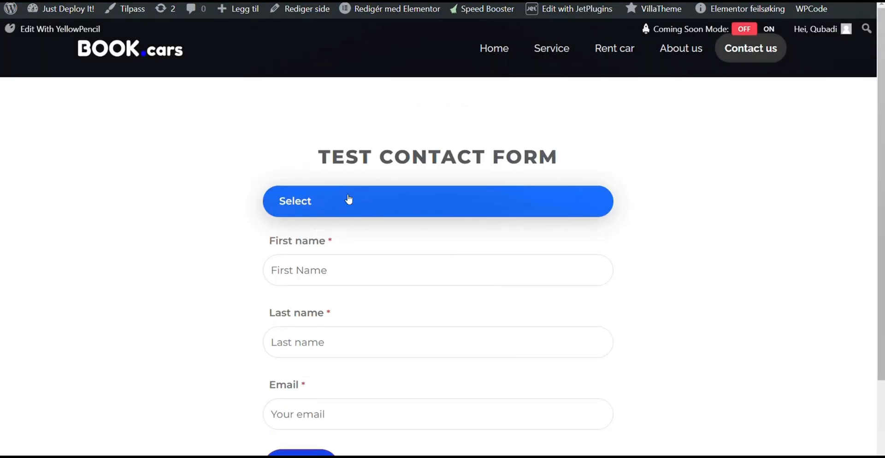
{"action": "mouse_move", "coordinate": [300, 218]}
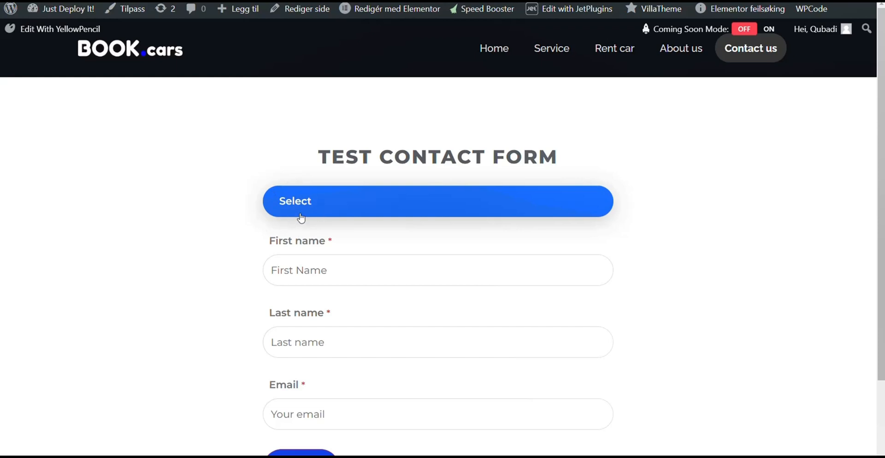
- Tick Red, Orange and the other colour options until the dropdown reads 6 Selected
{"action": "left_click", "coordinate": [437, 201]}
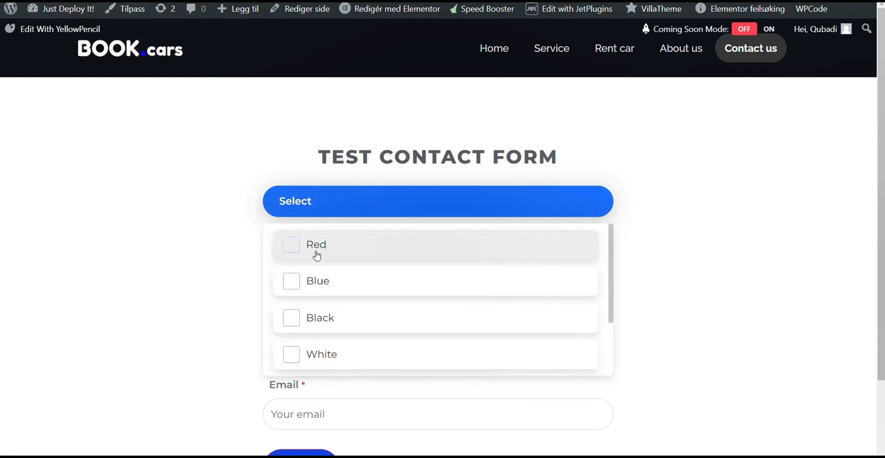
{"action": "scroll", "scroll_direction": "down", "scroll_amount": 3}
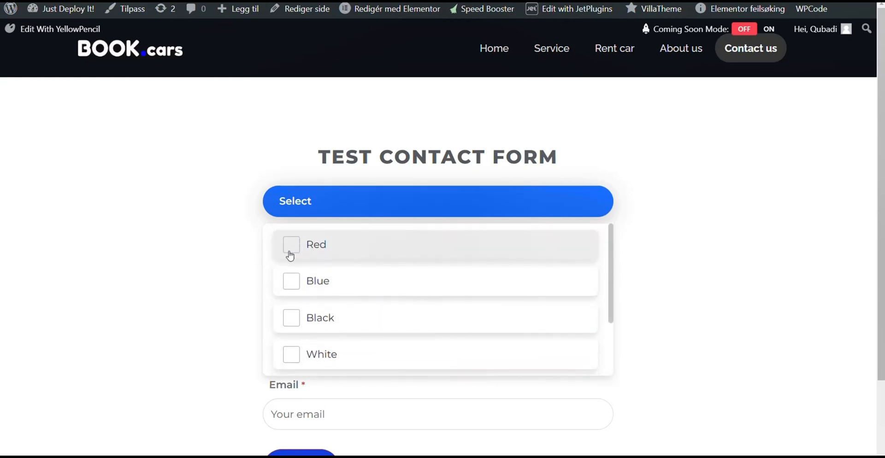
{"action": "left_click", "coordinate": [290, 245]}
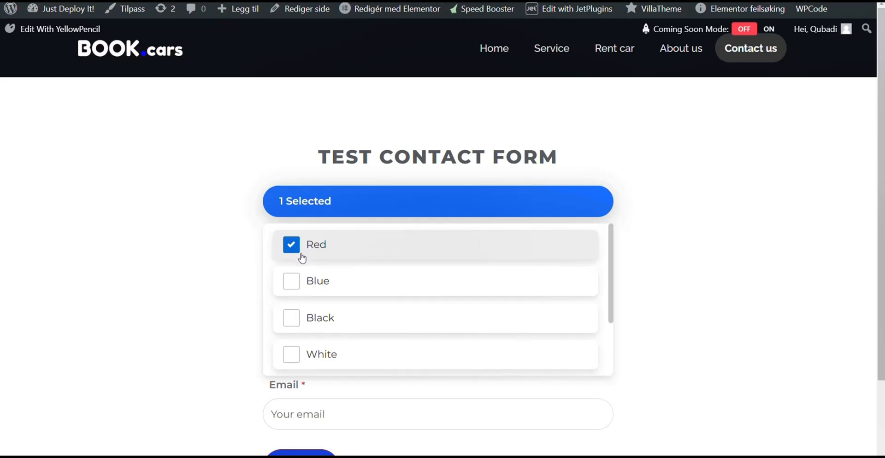
{"action": "left_click", "coordinate": [290, 318]}
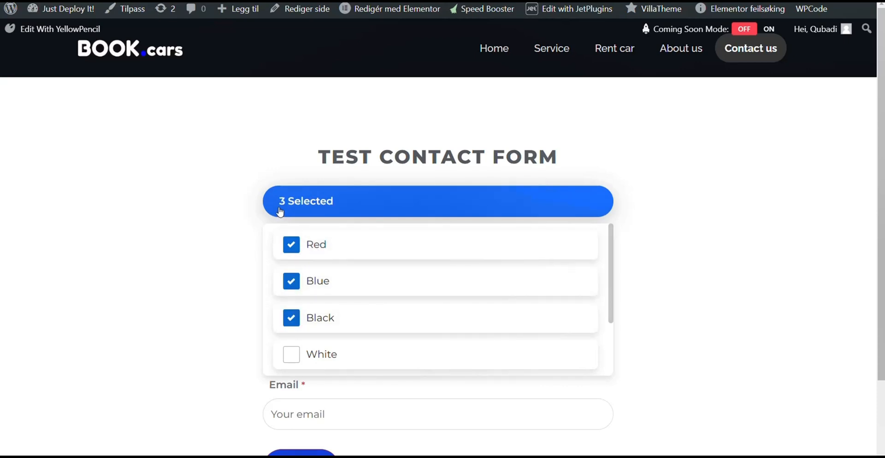
{"action": "mouse_move", "coordinate": [303, 210]}
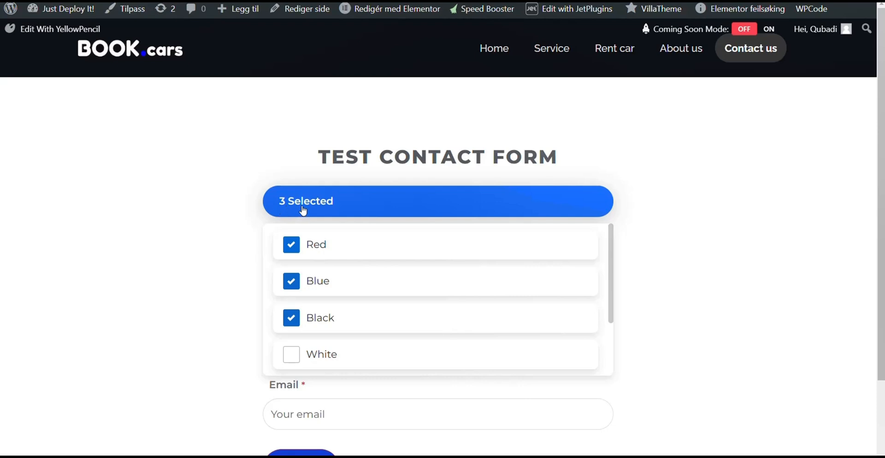
{"action": "mouse_move", "coordinate": [287, 220]}
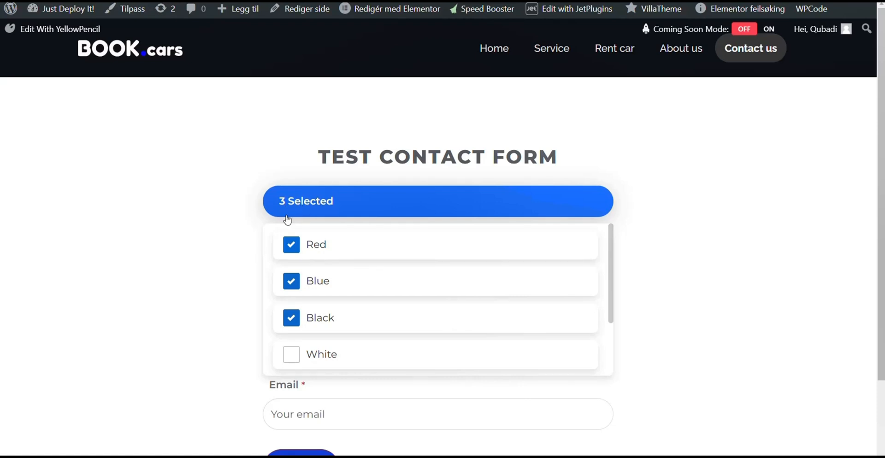
{"action": "mouse_move", "coordinate": [310, 211]}
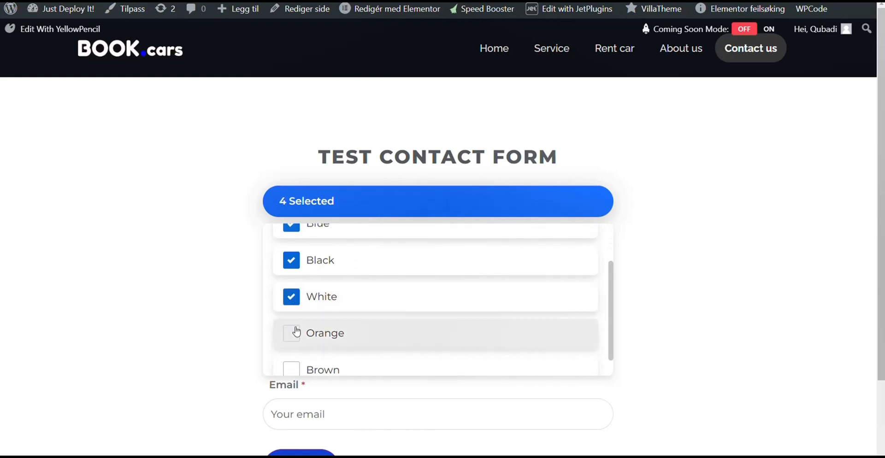
{"action": "left_click", "coordinate": [291, 333]}
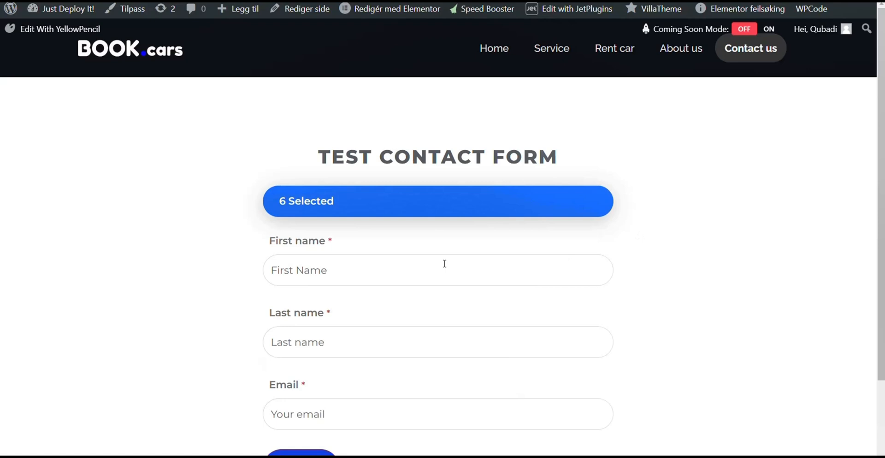
{"action": "mouse_move", "coordinate": [341, 225]}
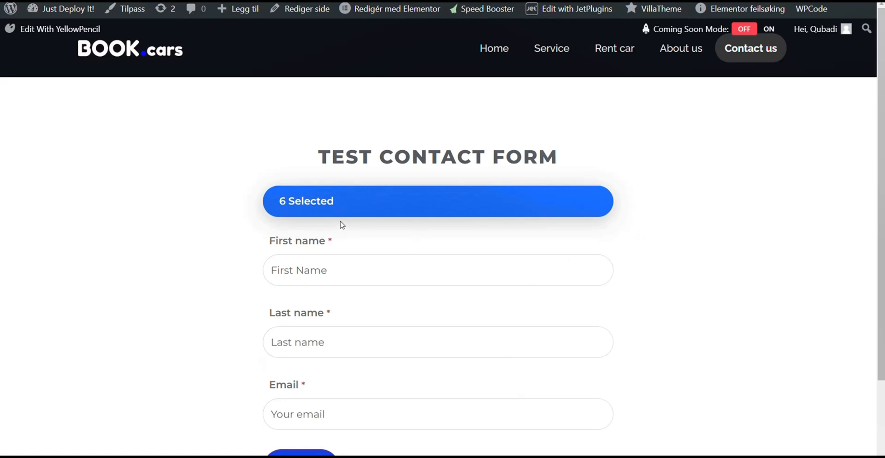
{"action": "left_click", "coordinate": [437, 201]}
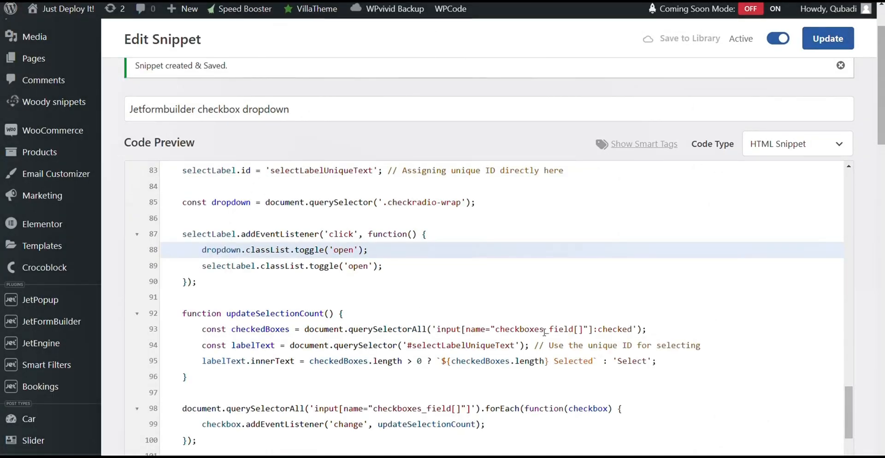
- Highlight the checkboxes_field name on line 93 of the snippet code
{"action": "double_click", "coordinate": [558, 329]}
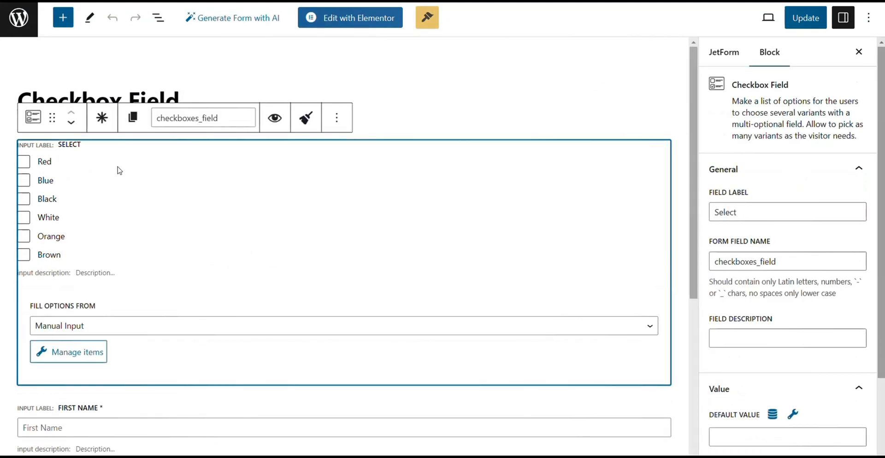
{"action": "mouse_move", "coordinate": [179, 158]}
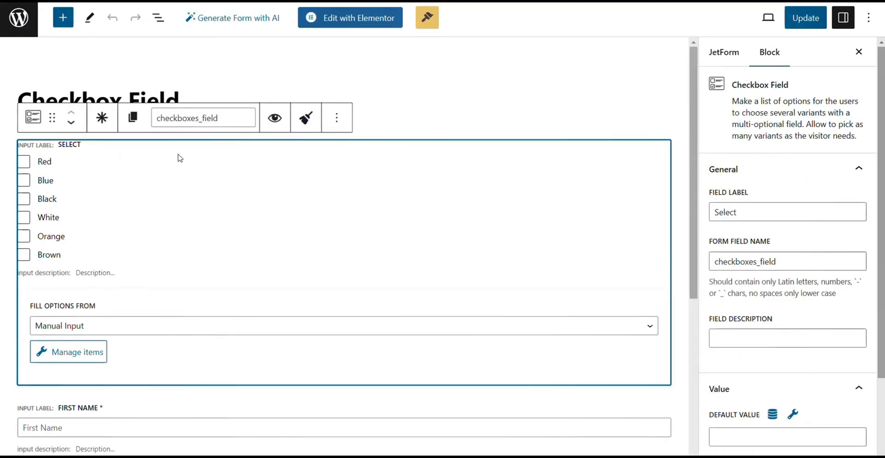
- Select the Checkbox Field block to show its checkboxes_field name and colour options
{"action": "left_click", "coordinate": [785, 261]}
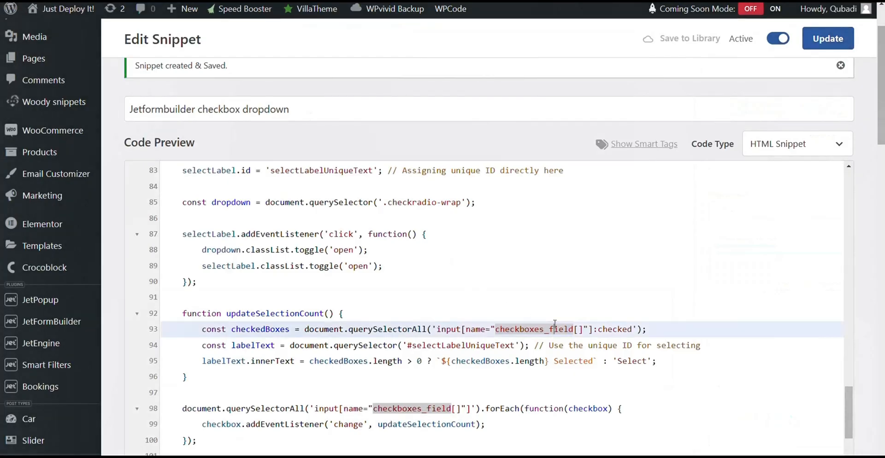
- Mark checkboxes_field in the snippet code to compare with the form's field name
{"action": "double_click", "coordinate": [533, 329]}
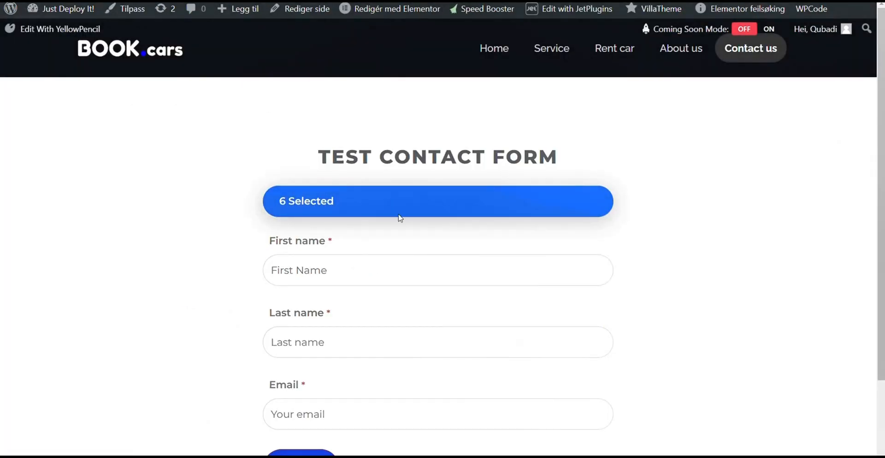
- Open and close the 6 Selected dropdown, confirming every colour stays ticked
{"action": "left_click", "coordinate": [437, 201]}
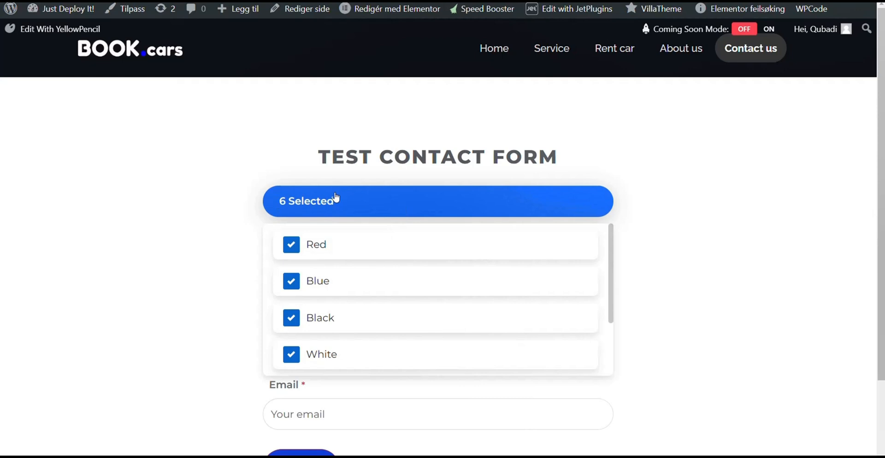
{"action": "left_click", "coordinate": [436, 201]}
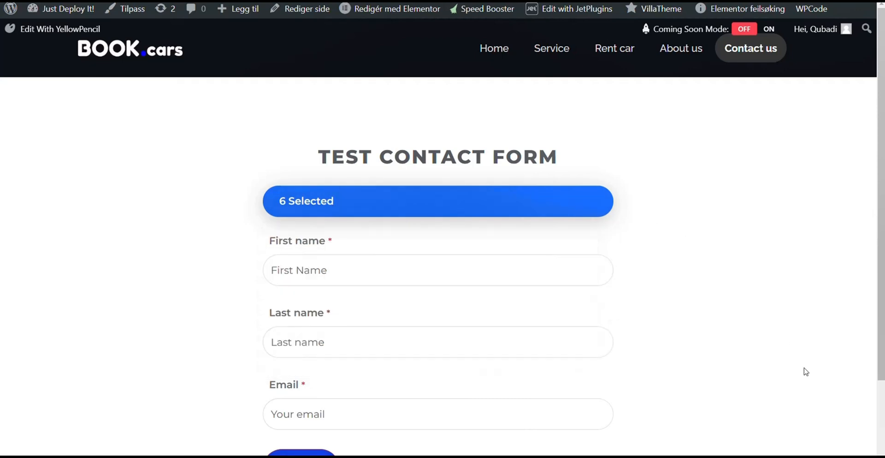